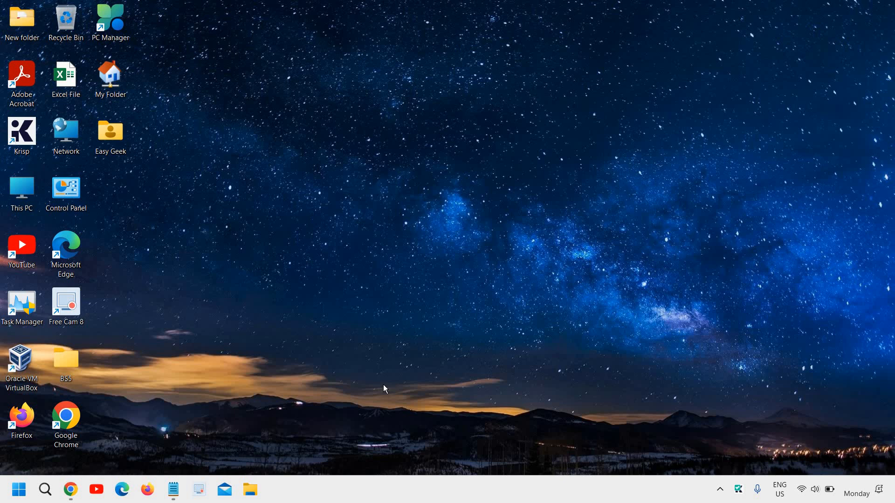
mouse_move(262, 423)
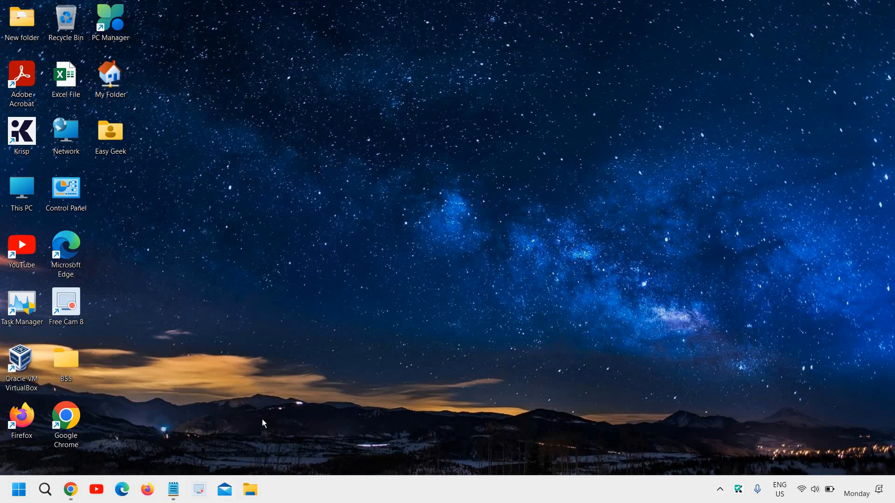
- Open java.com's manual download page and review the Windows, Mac OS X and Linux download tables
left_click(71, 489)
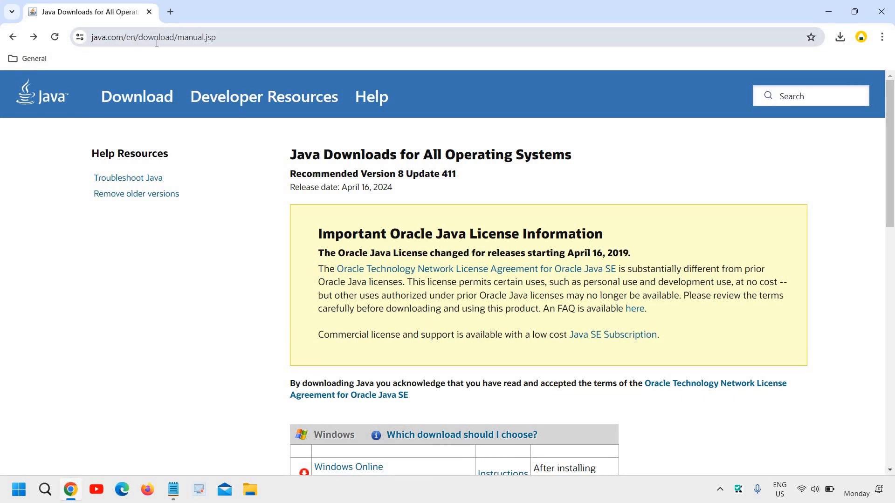
mouse_move(285, 160)
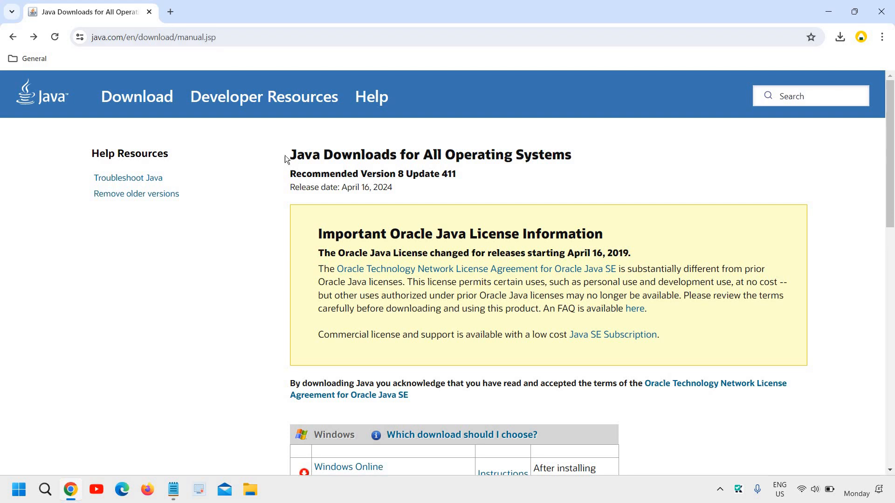
scroll("down", 3)
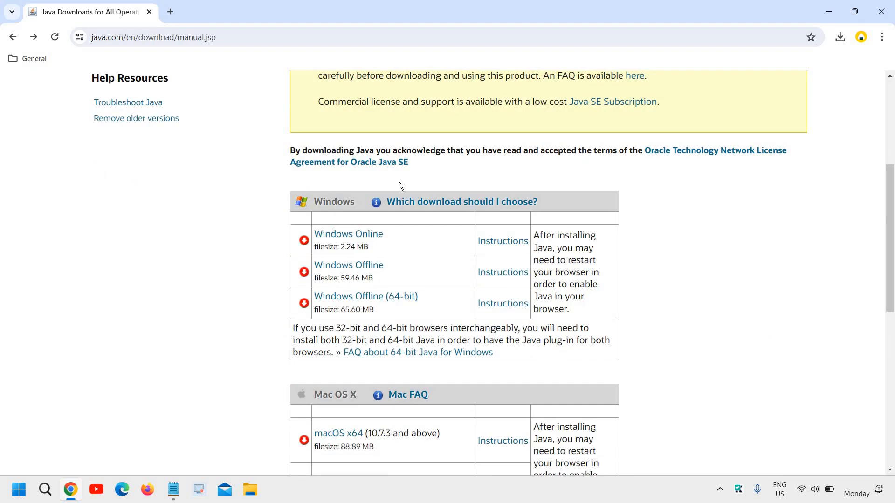
mouse_move(396, 353)
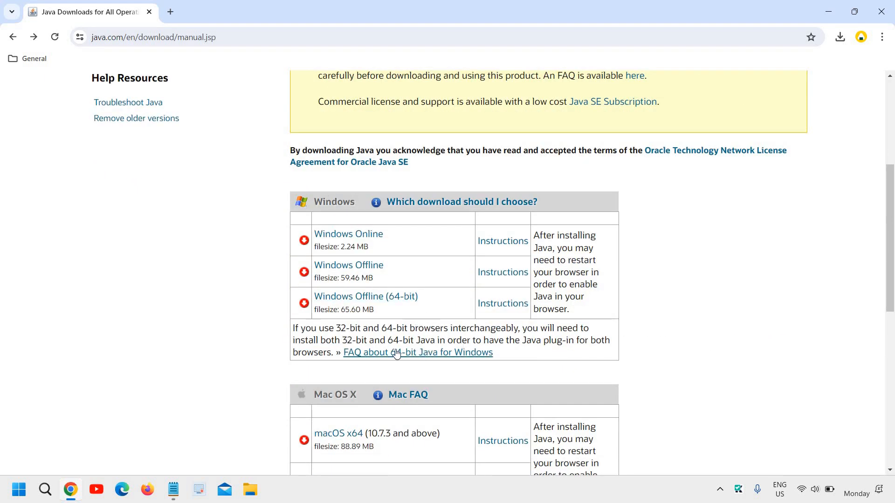
mouse_move(379, 310)
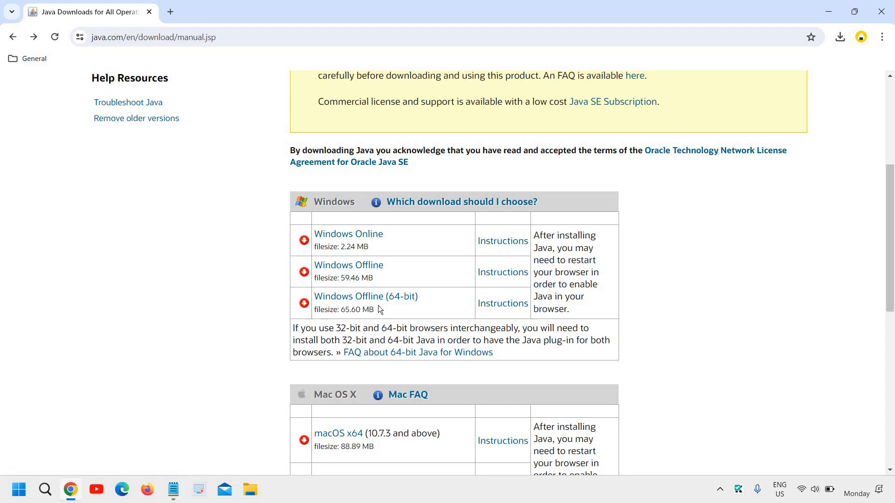
mouse_move(366, 297)
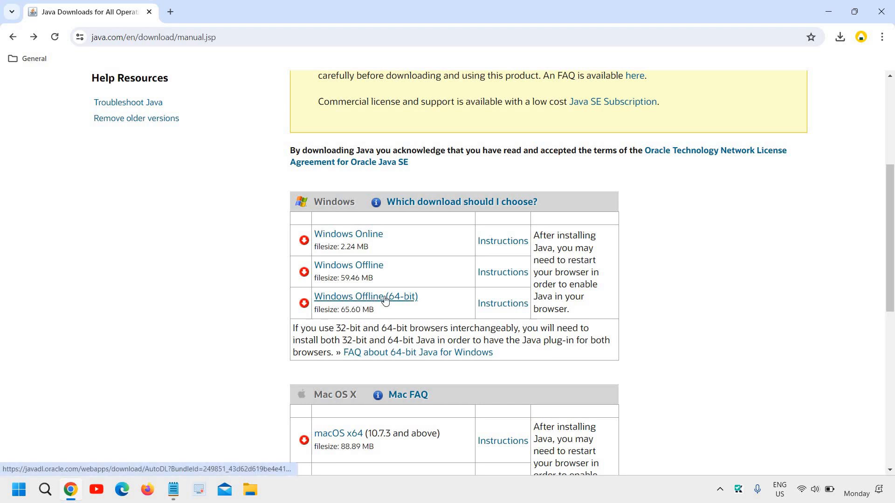
mouse_move(348, 264)
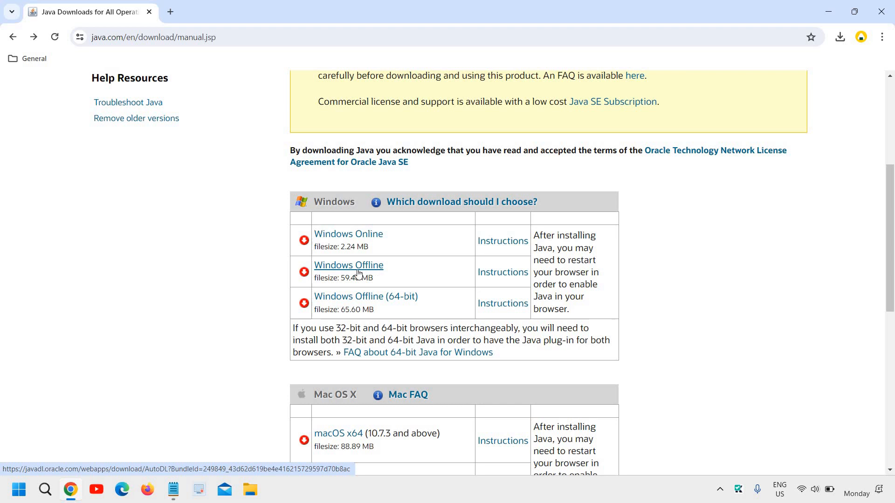
mouse_move(353, 271)
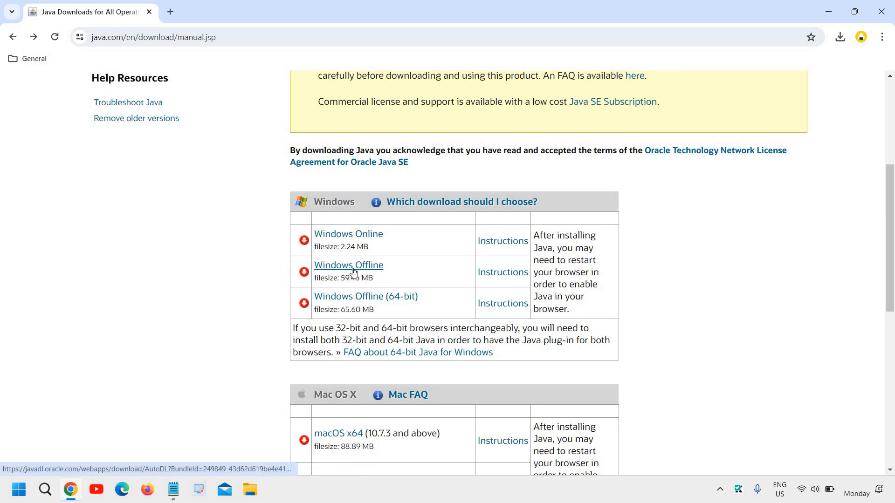
mouse_move(365, 296)
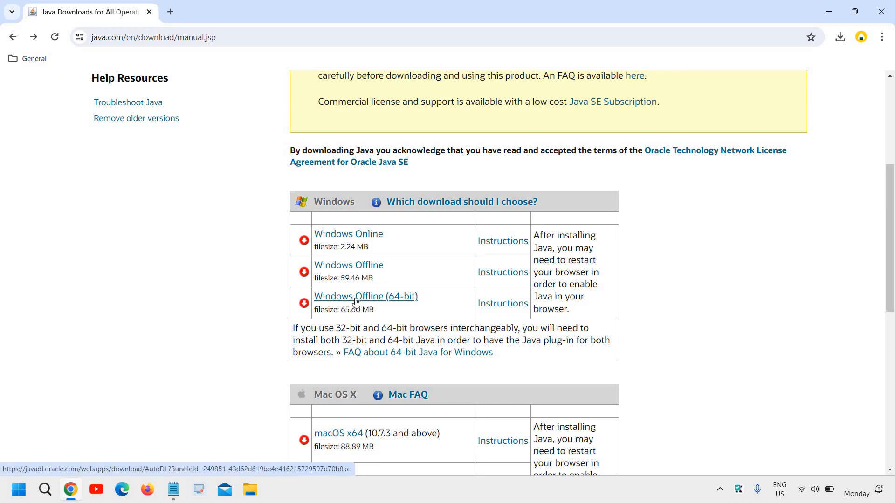
scroll("down", 3)
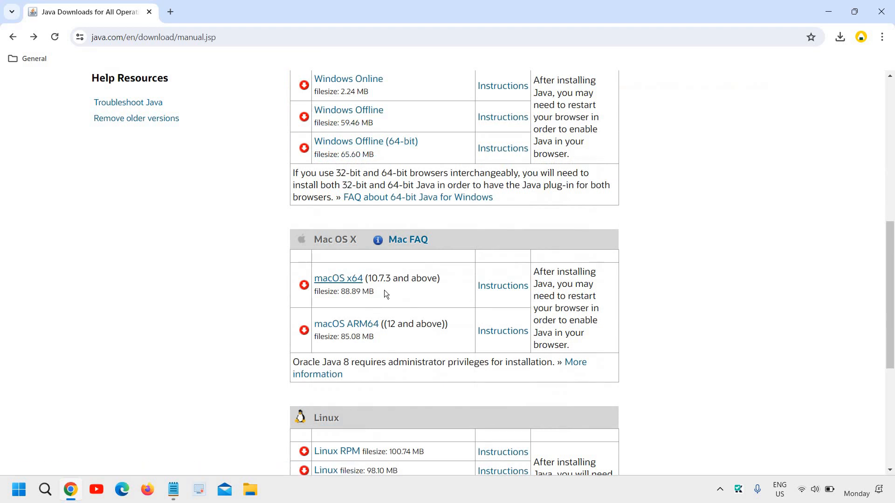
mouse_move(346, 324)
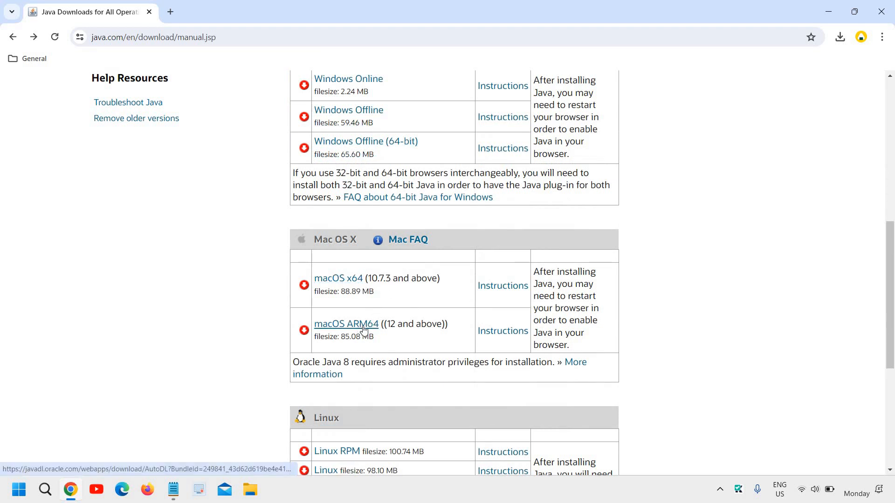
mouse_move(348, 287)
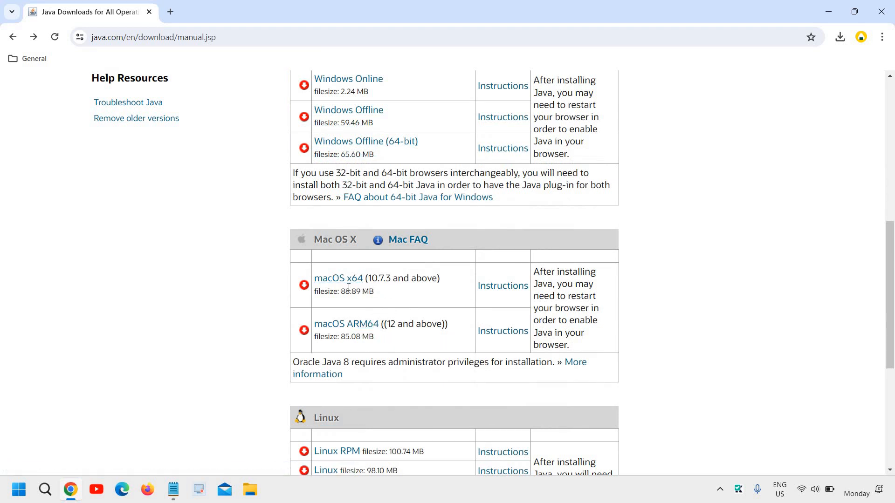
scroll("down", 3)
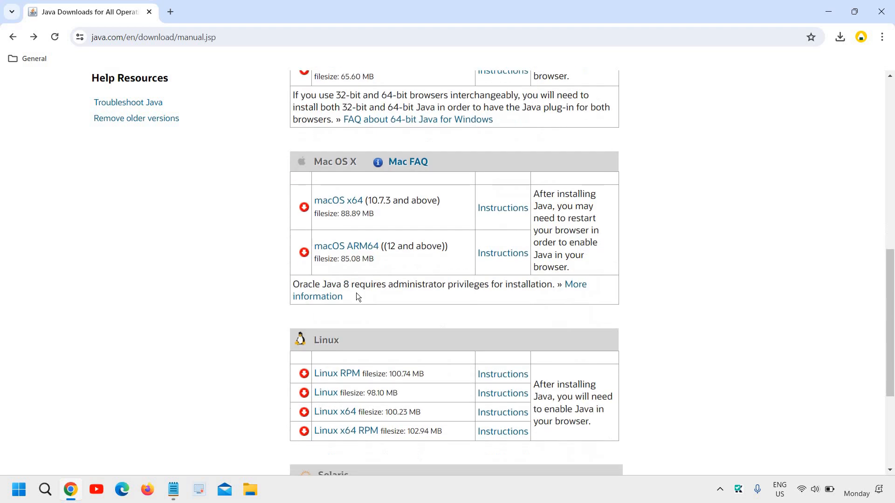
scroll("up", 3)
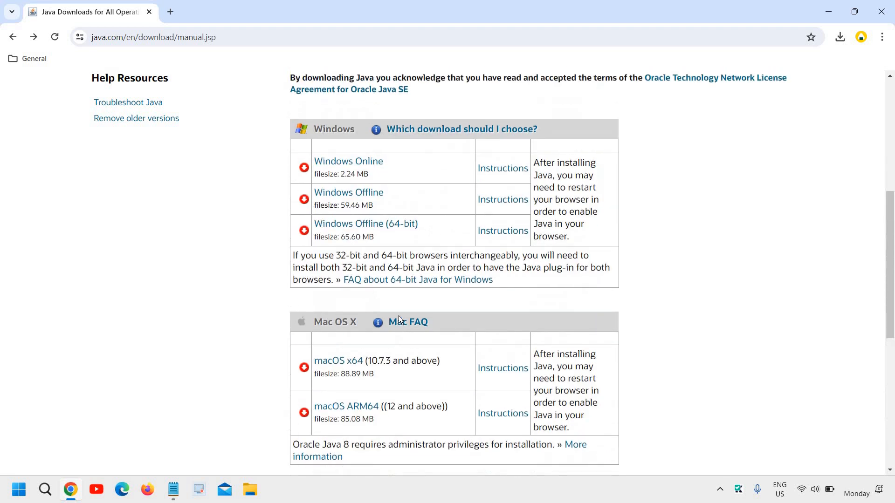
- Download the Windows Offline (64-bit) Java installer and launch it from Chrome's downloads
scroll("up", 3)
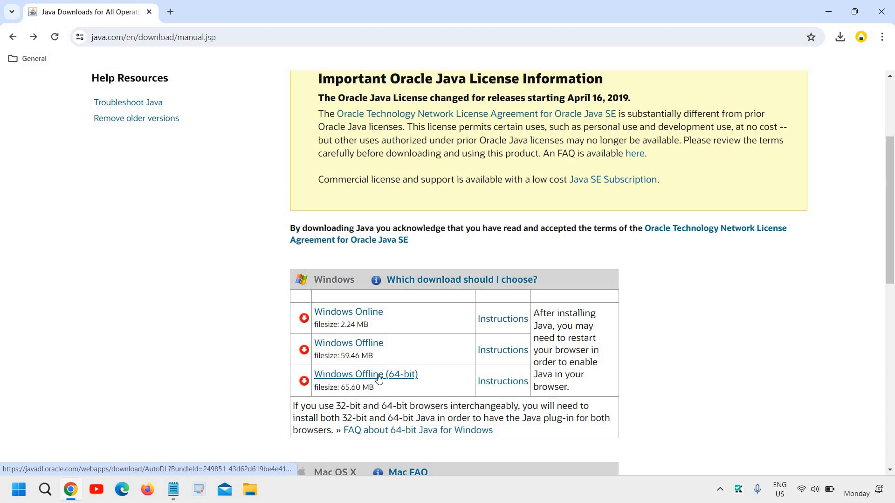
mouse_move(378, 388)
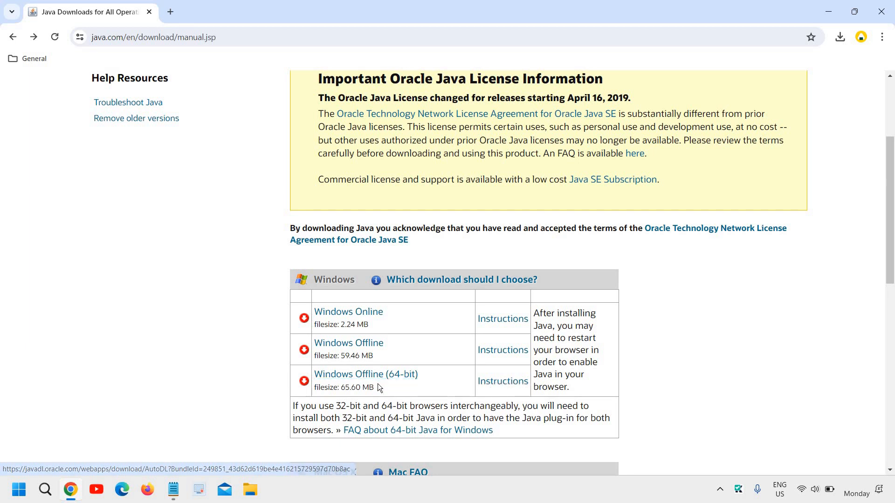
mouse_move(365, 373)
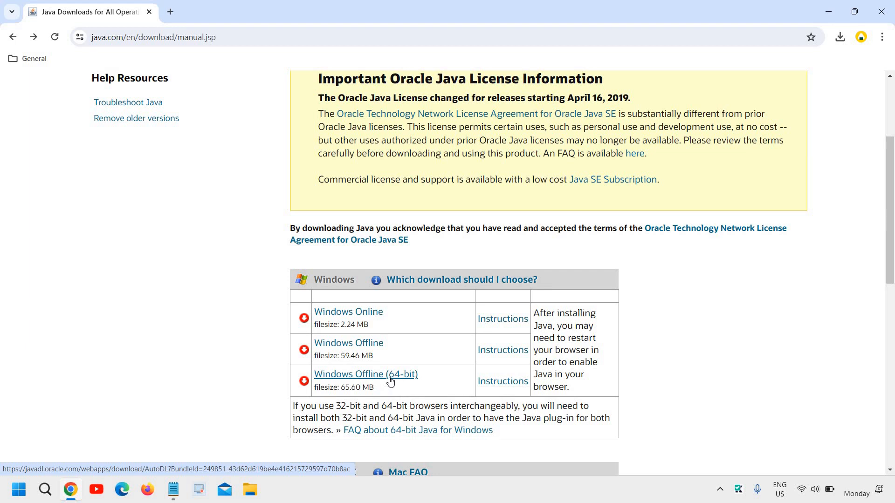
left_click(364, 375)
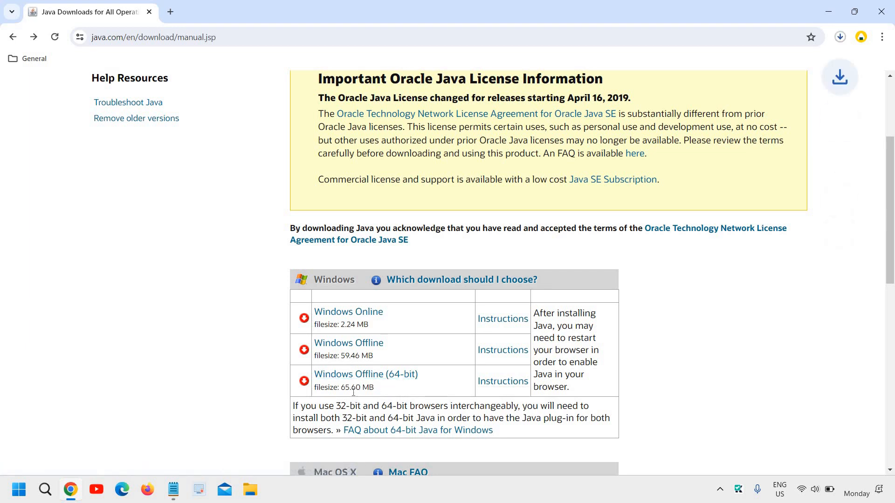
left_click(839, 36)
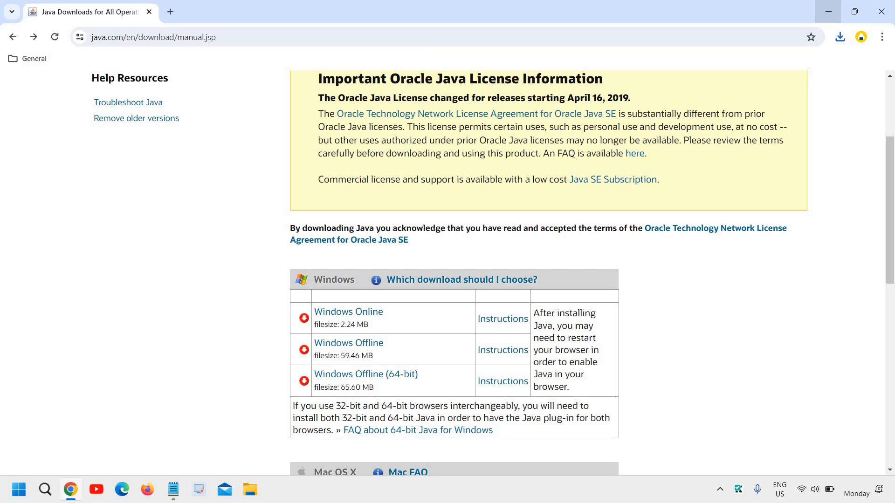
mouse_move(826, 14)
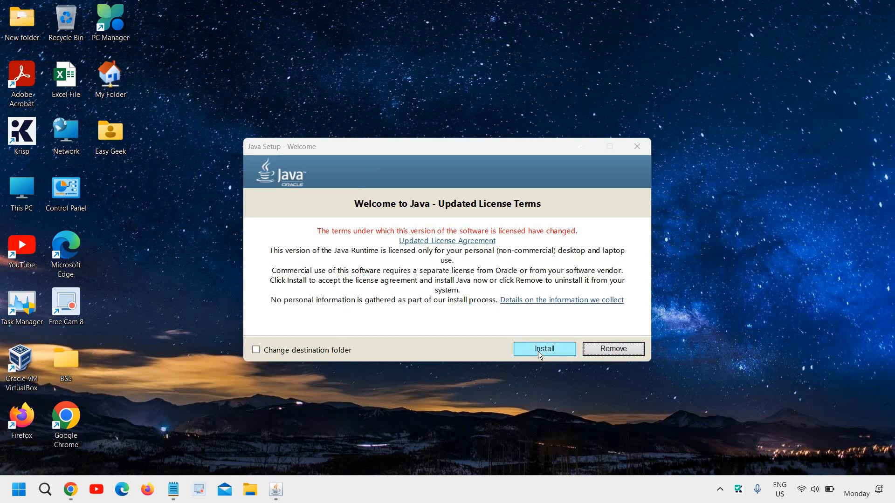
- Start the Java install from the Welcome dialog and minimize the progress window
left_click(542, 349)
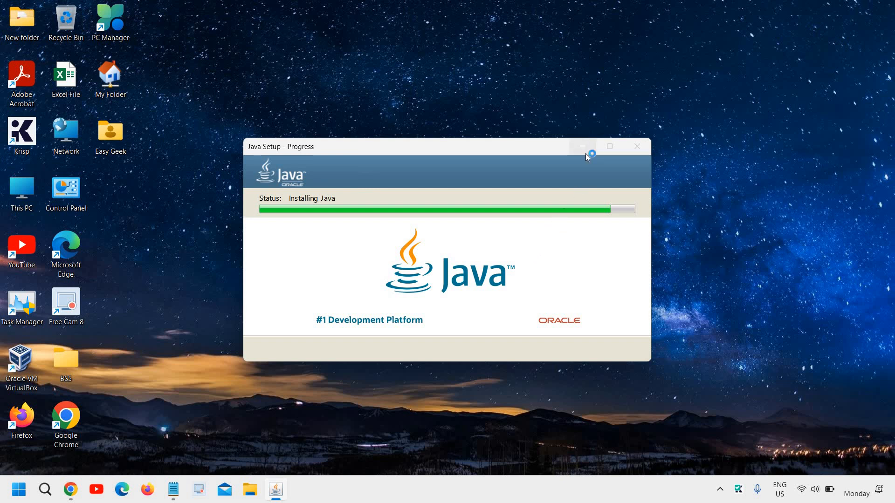
left_click(581, 146)
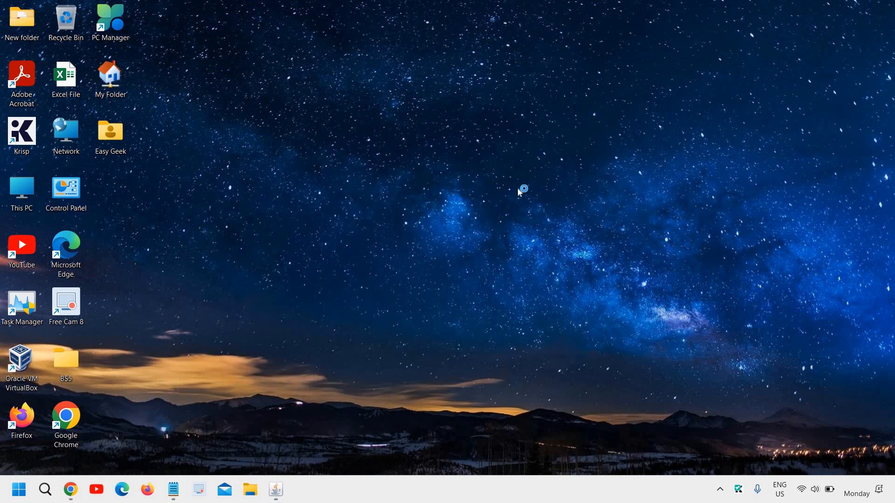
mouse_move(516, 238)
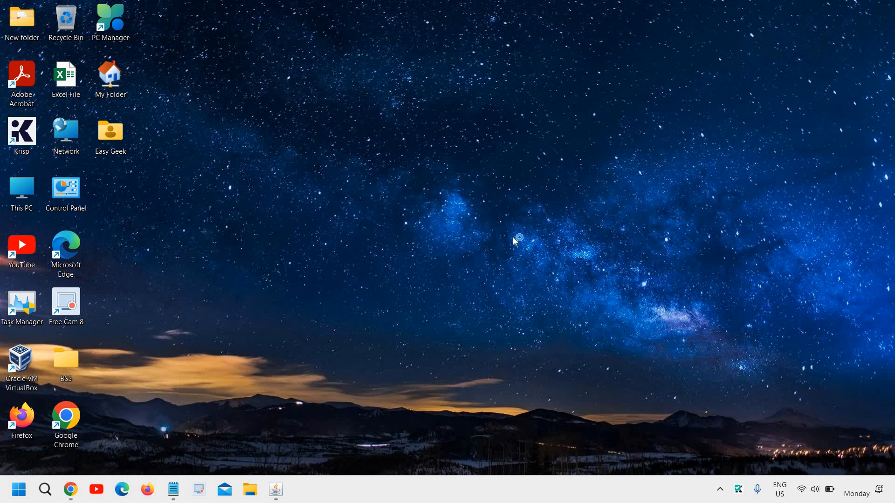